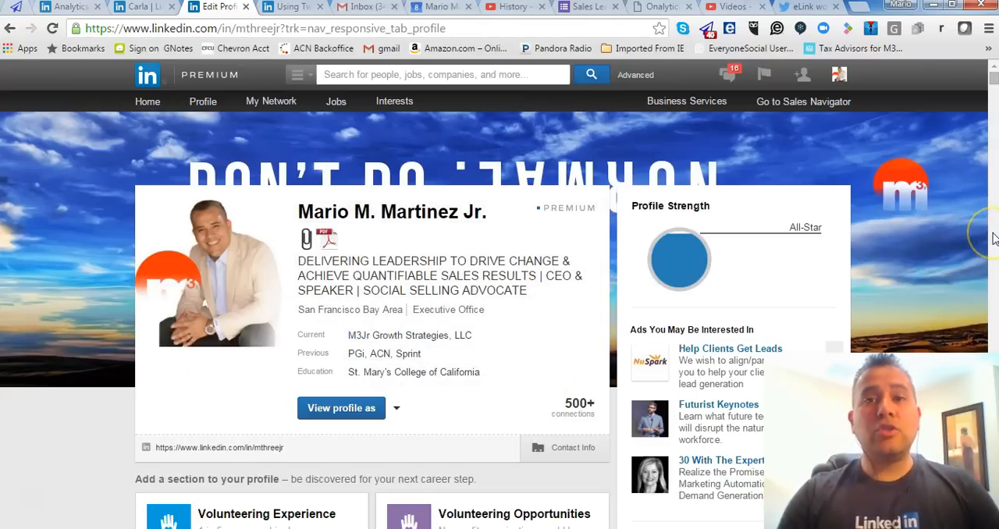
Scroll the profile editor past experience, projects, honors, skills and education to Additional Info.
{"action": "scroll", "scroll_direction": "down", "scroll_amount": 3}
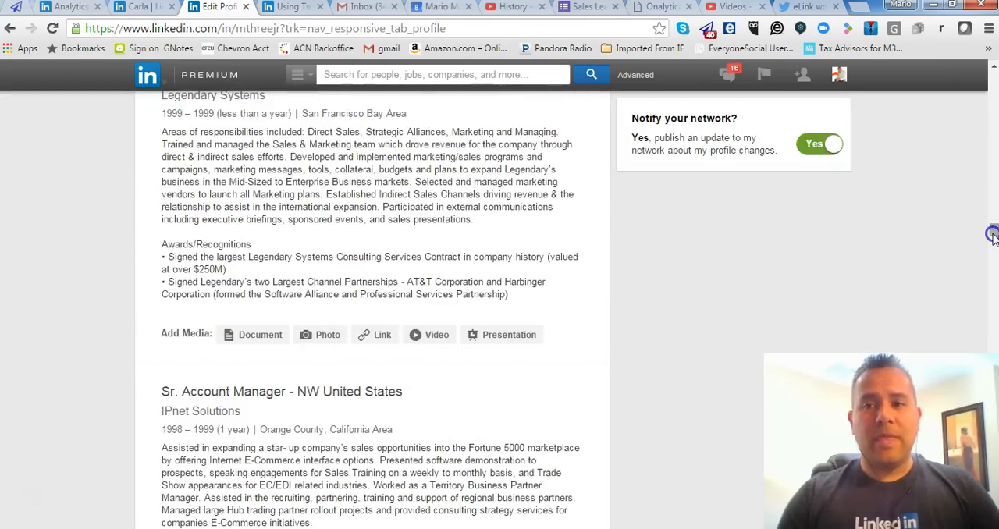
{"action": "scroll", "scroll_direction": "down", "scroll_amount": 3}
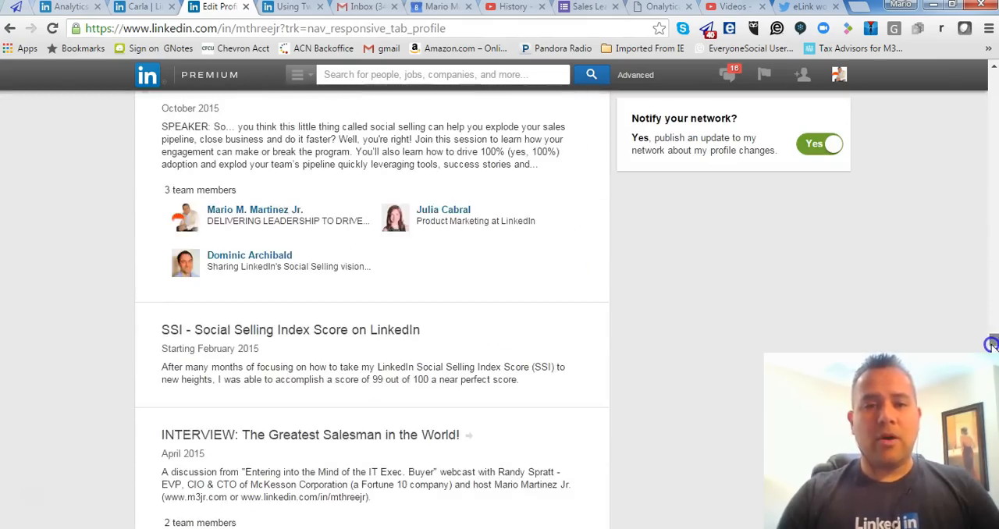
{"action": "scroll", "scroll_direction": "down", "scroll_amount": 3}
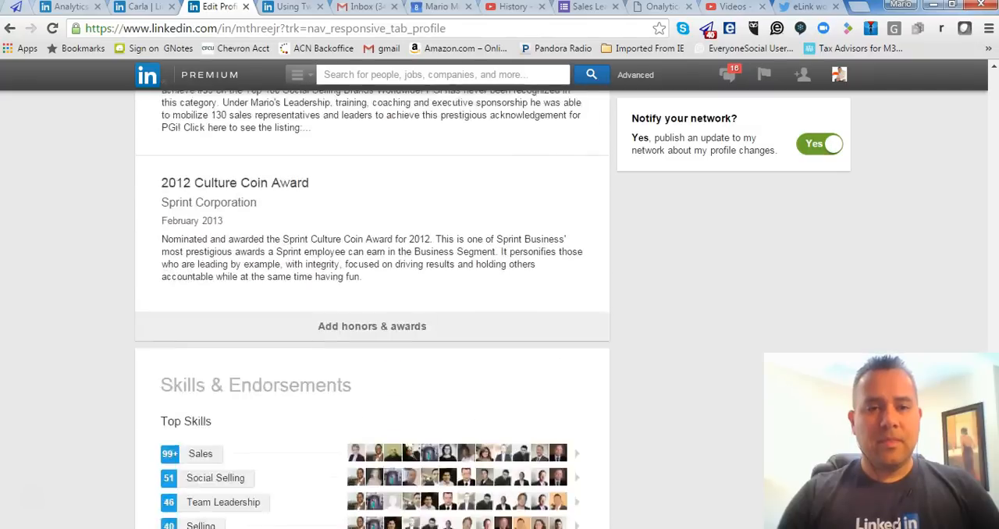
{"action": "scroll", "scroll_direction": "down", "scroll_amount": 3}
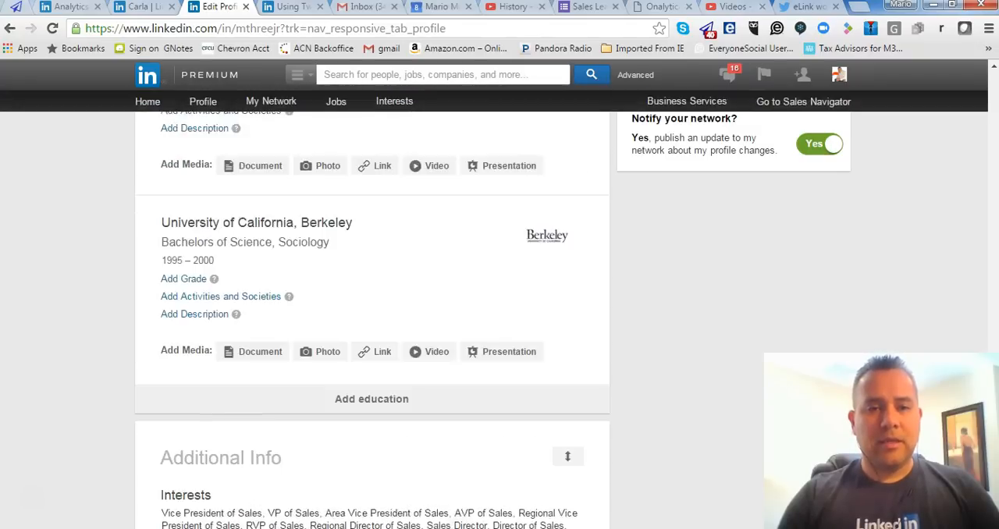
{"action": "scroll", "scroll_direction": "down", "scroll_amount": 3}
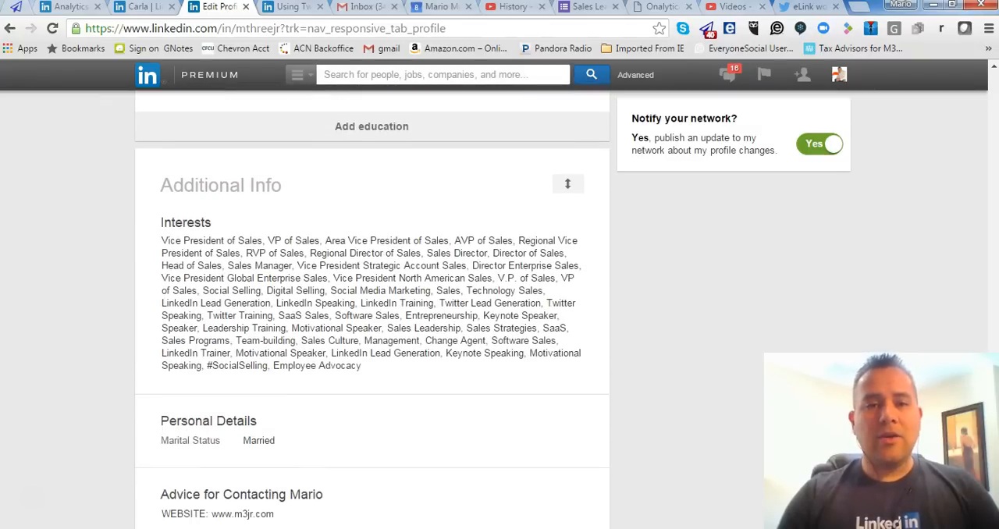
{"action": "mouse_move", "coordinate": [193, 213]}
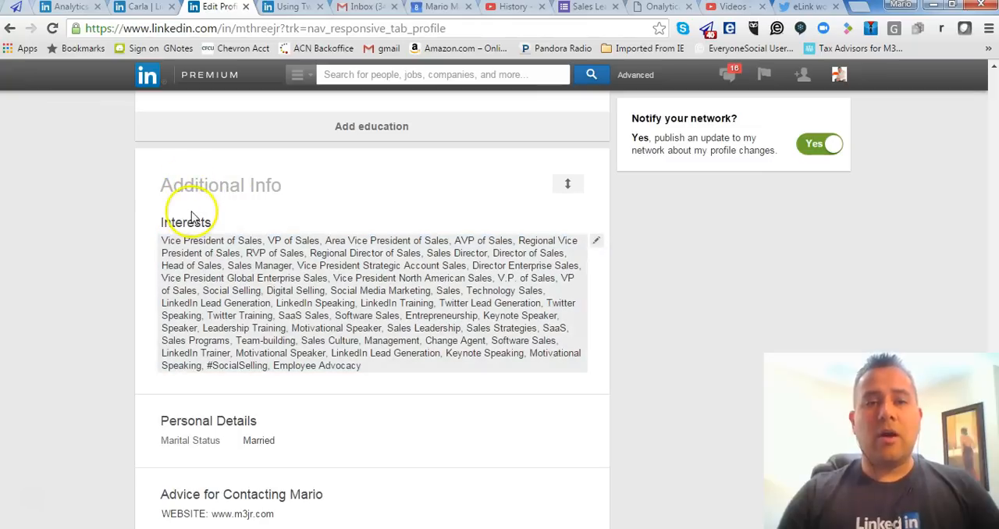
{"action": "mouse_move", "coordinate": [167, 205]}
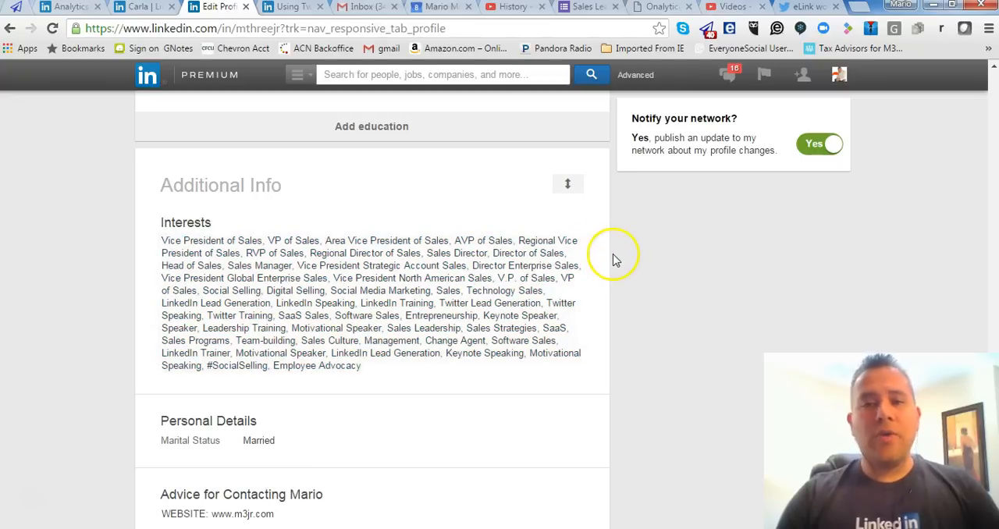
{"action": "mouse_move", "coordinate": [597, 242]}
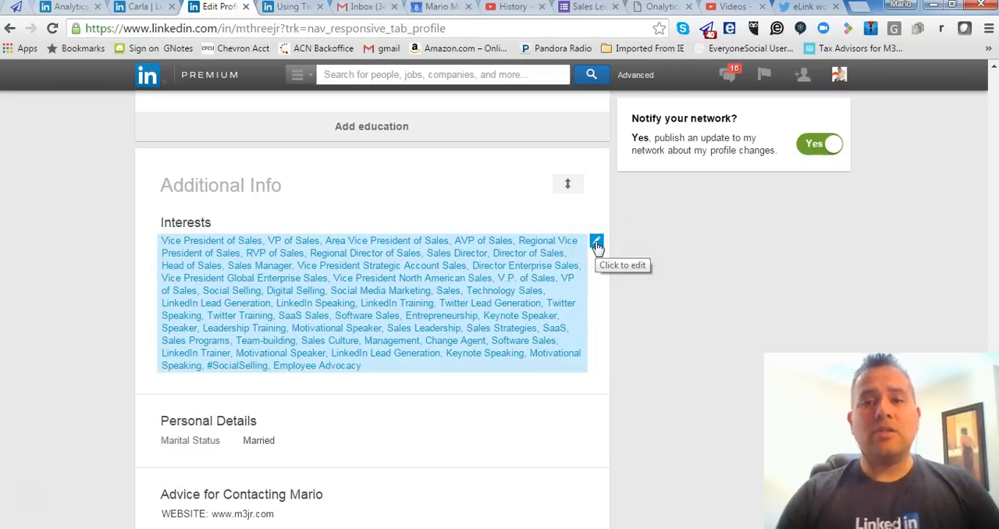
Read through the full comma-separated Interests keyword list and cancel without saving.
{"action": "left_click", "coordinate": [597, 242]}
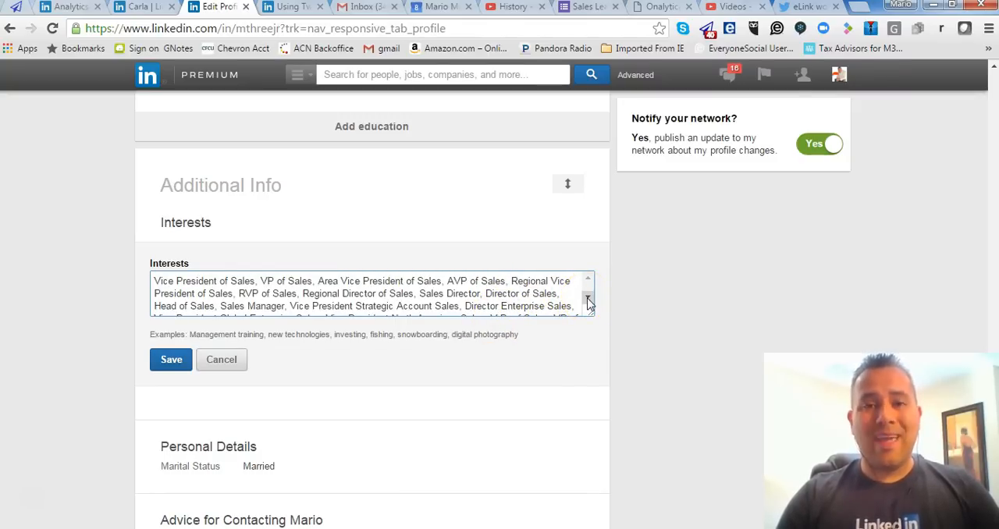
{"action": "scroll", "scroll_direction": "down", "scroll_amount": 3}
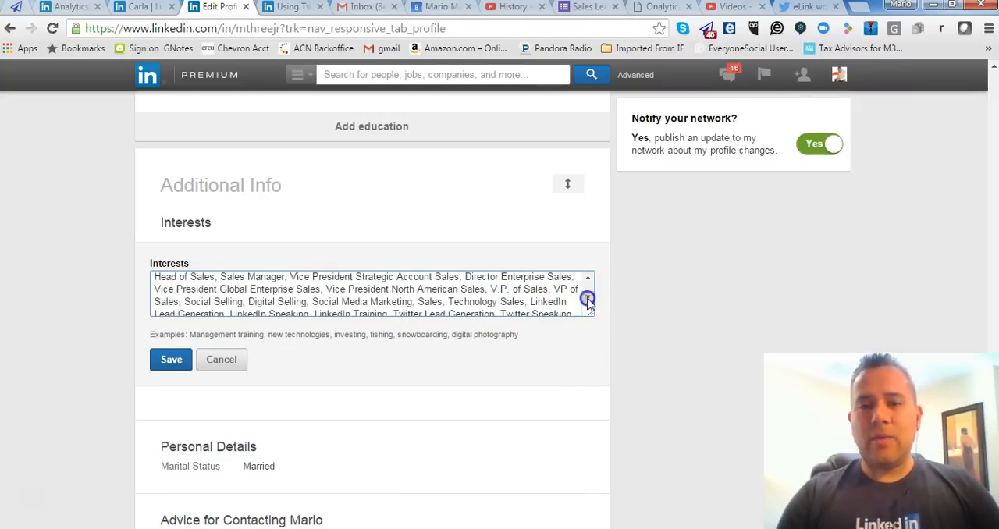
{"action": "scroll", "scroll_direction": "down", "scroll_amount": 3}
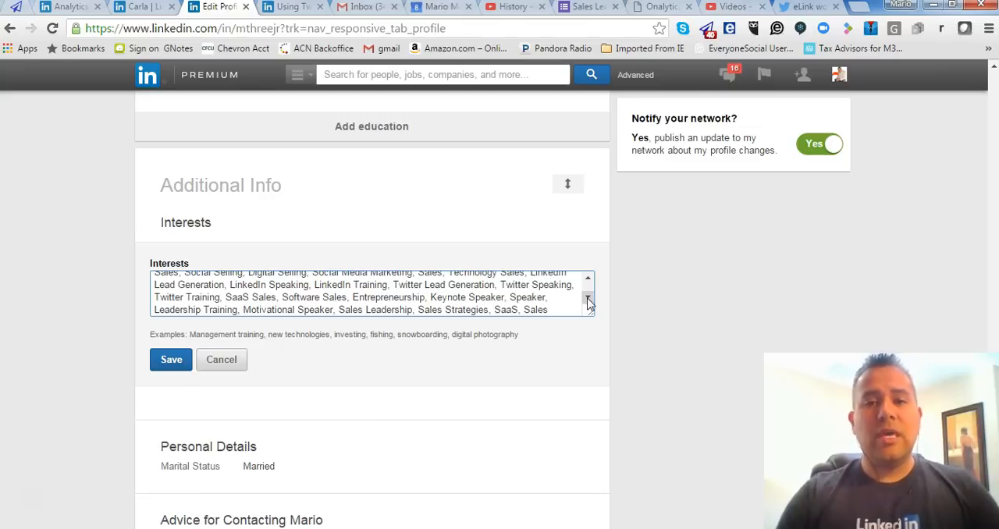
{"action": "scroll", "scroll_direction": "down", "scroll_amount": 3}
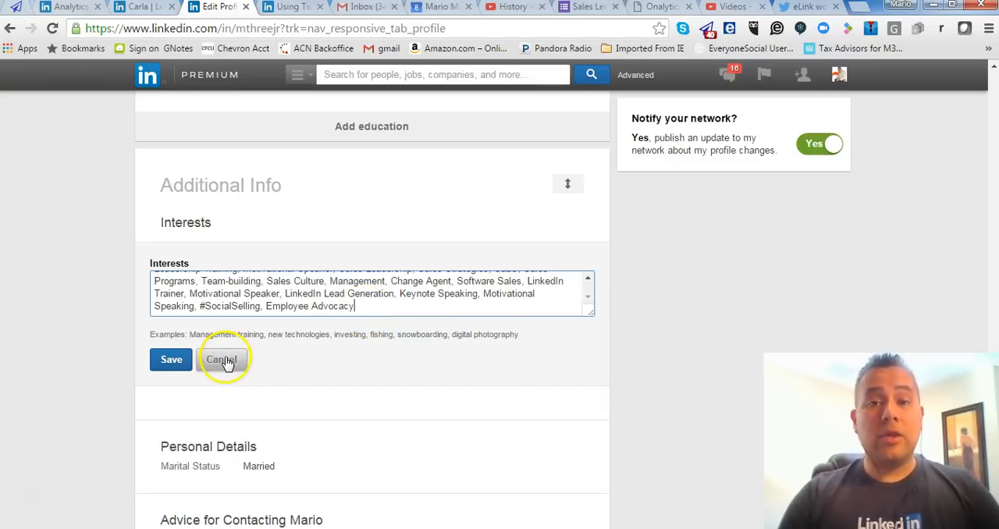
{"action": "left_click", "coordinate": [222, 359]}
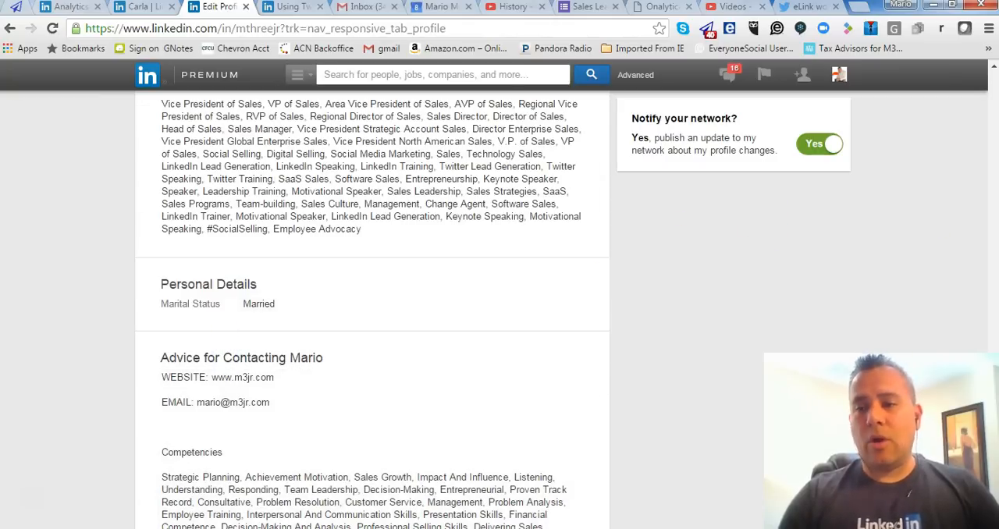
Open the profile preview as connections see it.
{"action": "scroll", "scroll_direction": "down", "scroll_amount": 3}
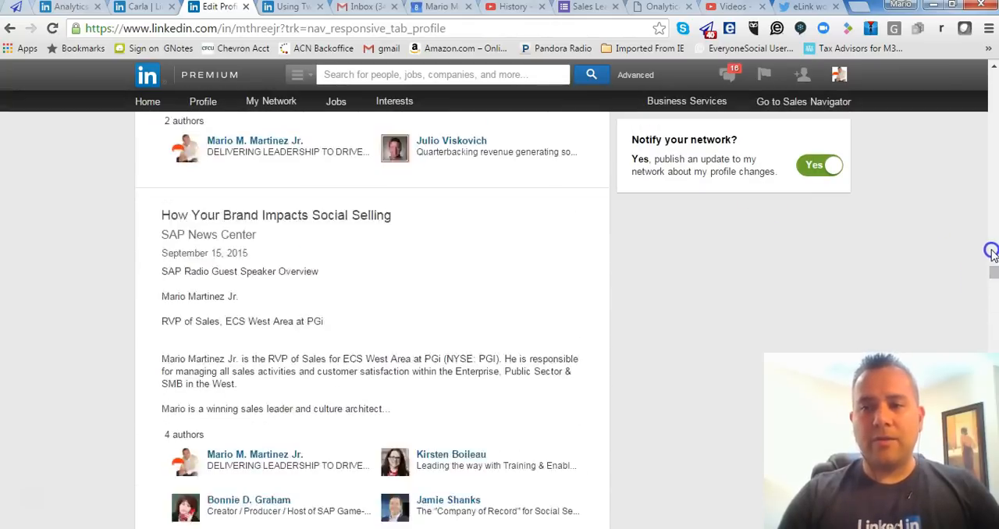
{"action": "scroll", "scroll_direction": "up", "scroll_amount": 3}
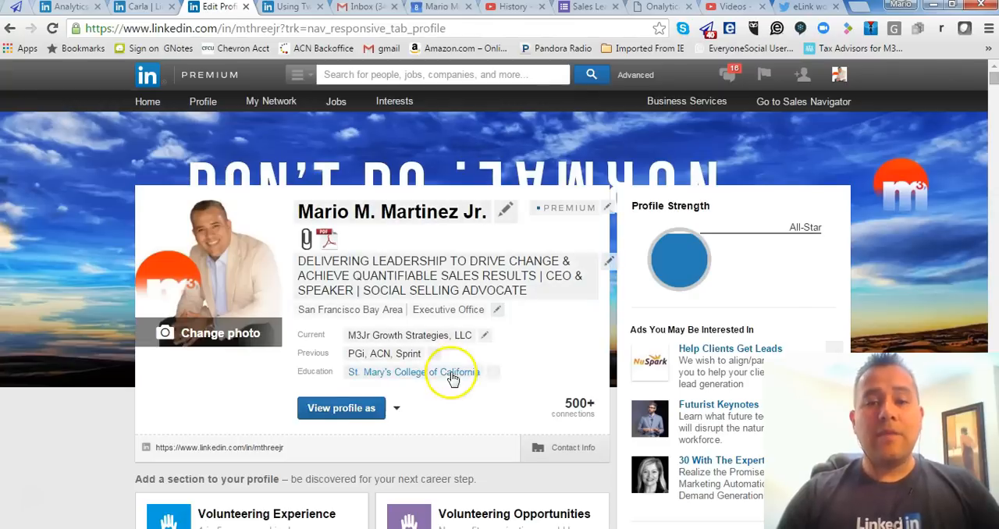
{"action": "left_click", "coordinate": [341, 408]}
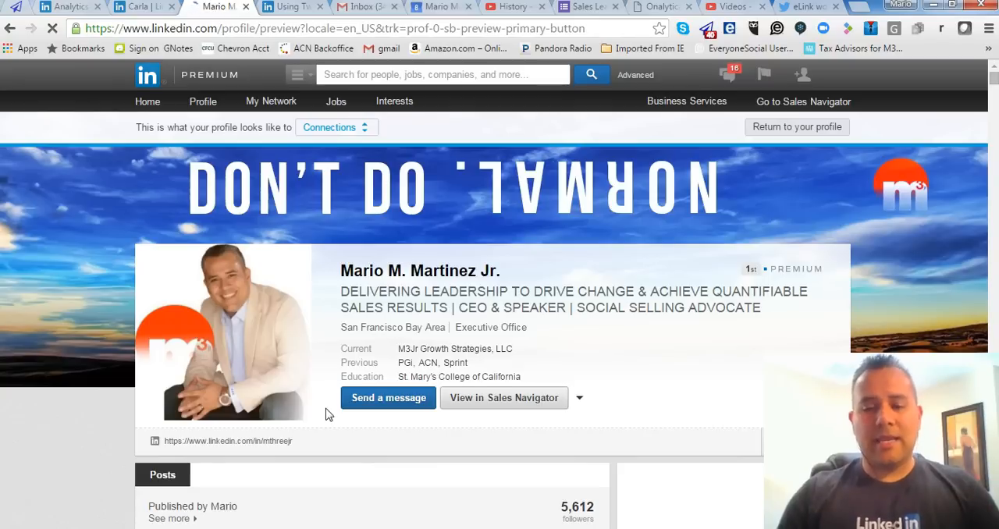
Scroll the connections-view preview down to Additional Info, where Interests show as linked terms.
{"action": "scroll", "scroll_direction": "down", "scroll_amount": 3}
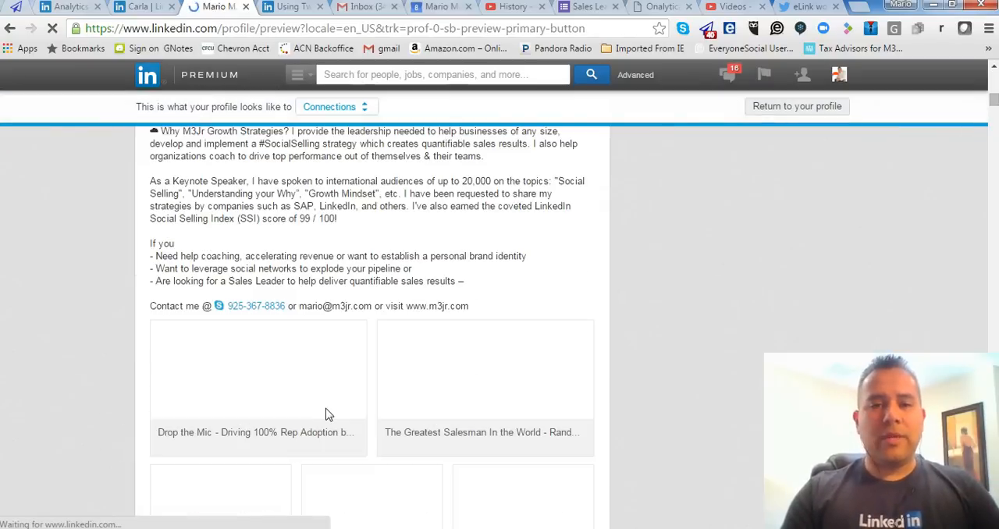
{"action": "scroll", "scroll_direction": "down", "scroll_amount": 3}
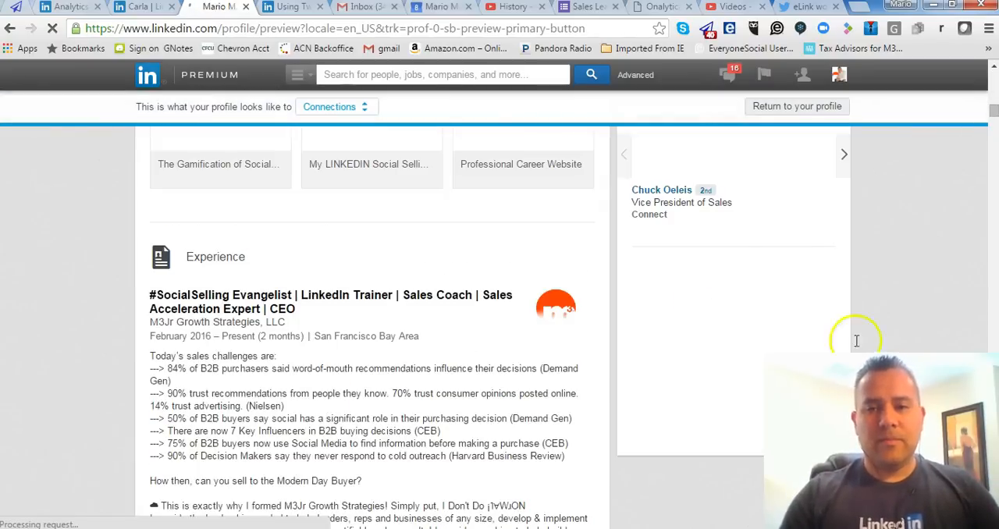
{"action": "scroll", "scroll_direction": "down", "scroll_amount": 3}
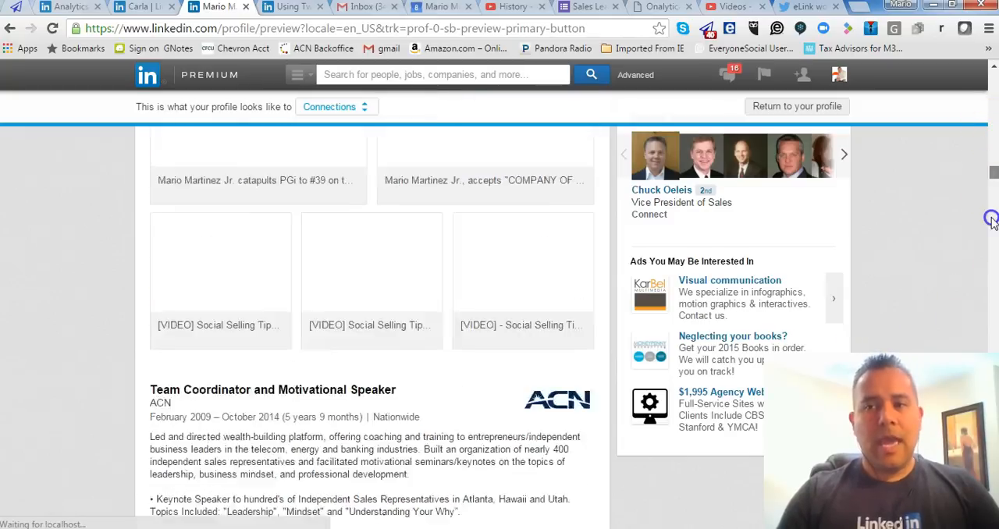
{"action": "scroll", "scroll_direction": "down", "scroll_amount": 3}
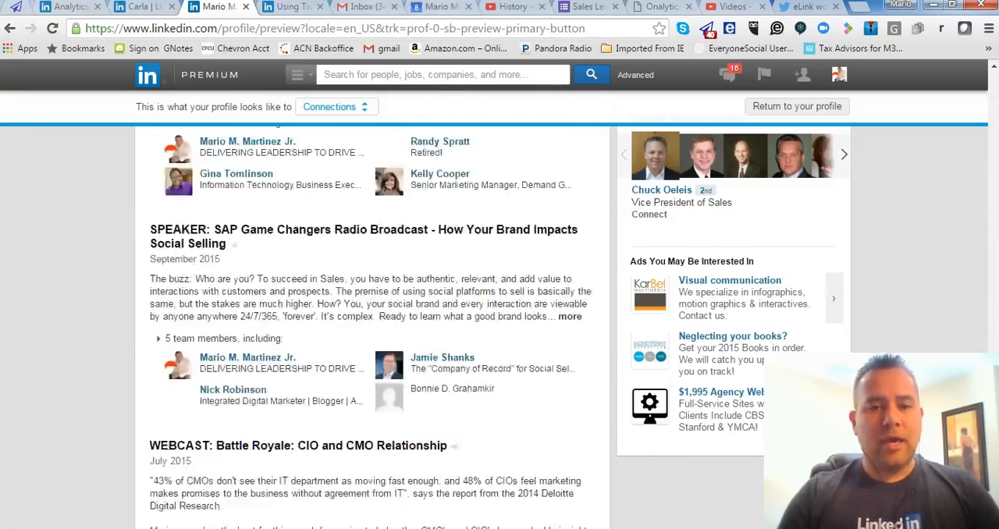
{"action": "scroll", "scroll_direction": "down", "scroll_amount": 3}
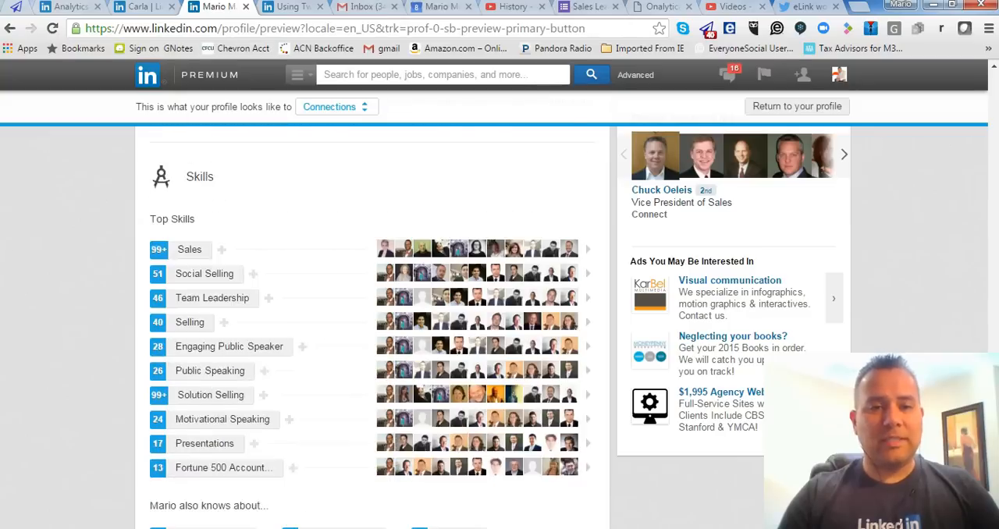
{"action": "scroll", "scroll_direction": "down", "scroll_amount": 3}
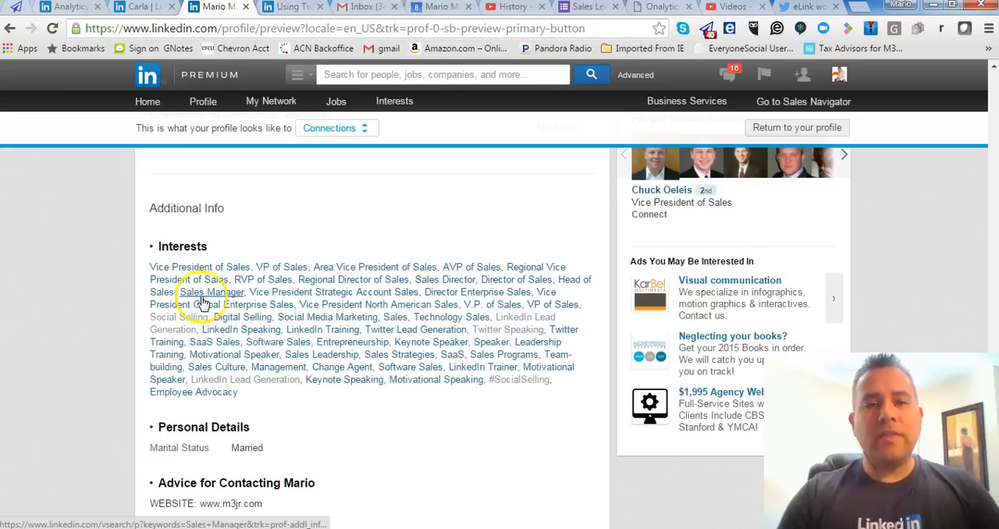
{"action": "mouse_move", "coordinate": [195, 284]}
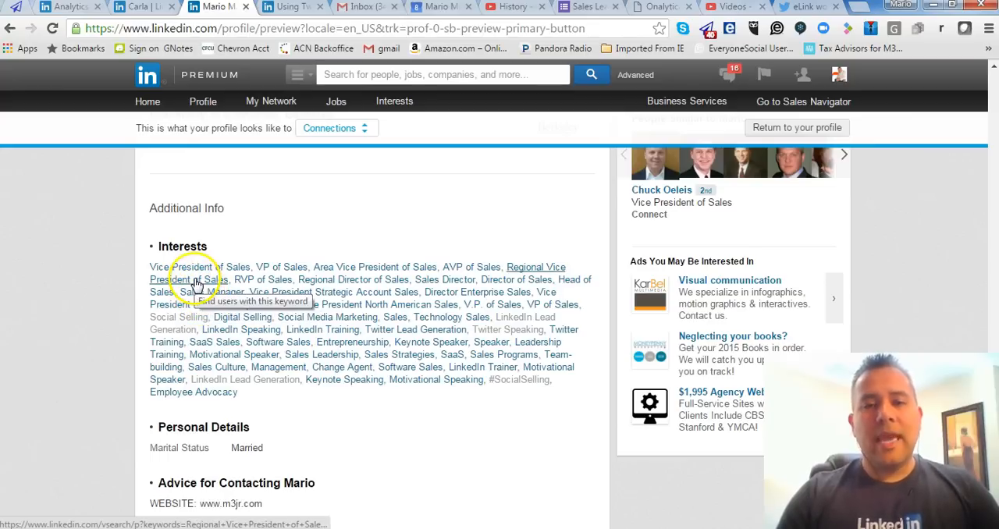
{"action": "mouse_move", "coordinate": [417, 284]}
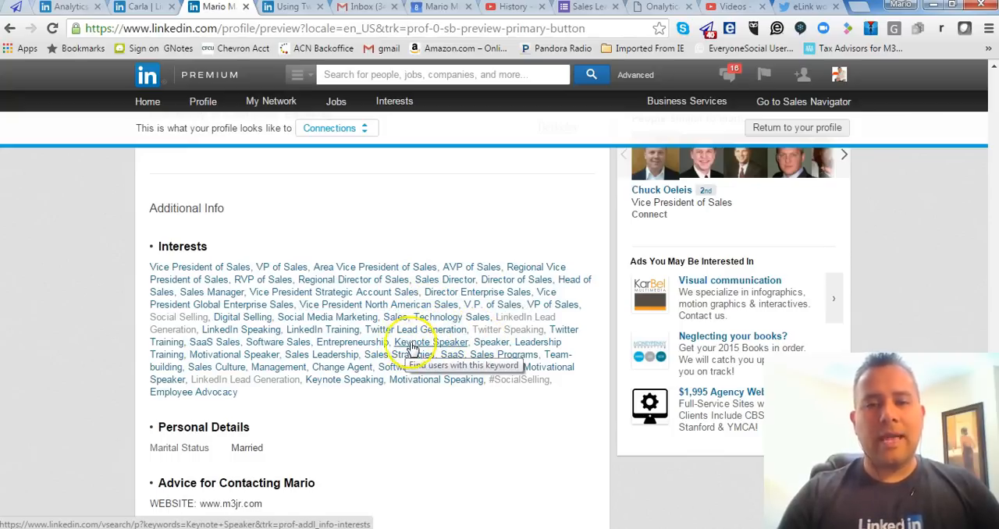
{"action": "mouse_move", "coordinate": [418, 346]}
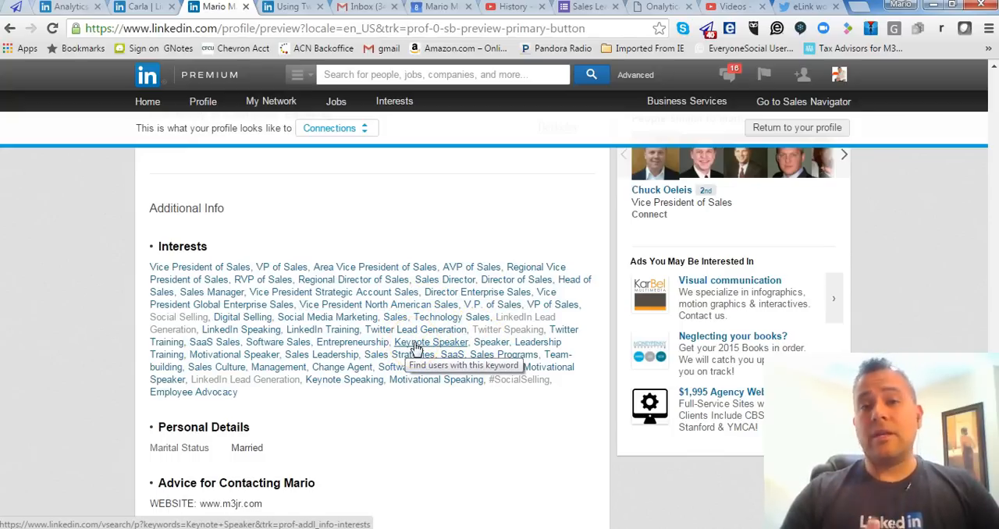
Follow the Keynote Speaker interest link to list its 4,368 matching members.
{"action": "left_click", "coordinate": [432, 341]}
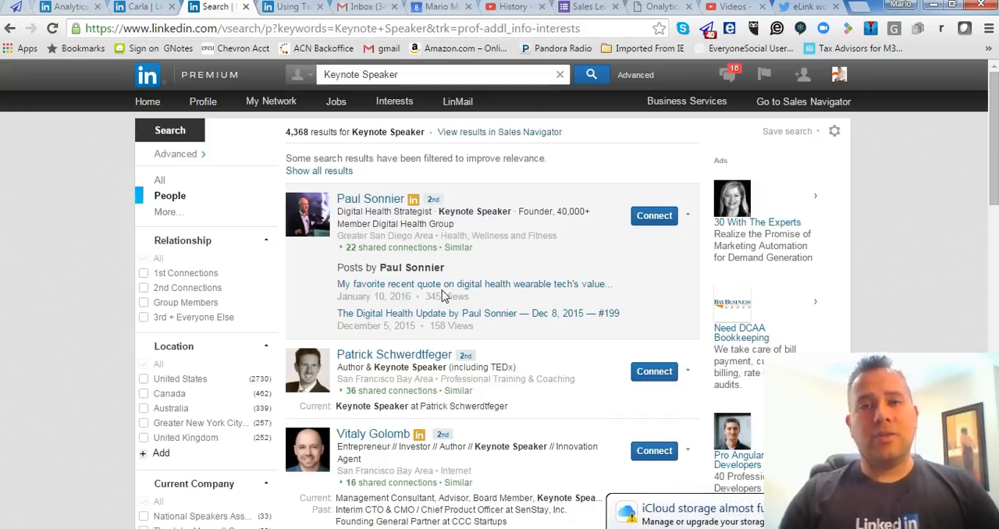
{"action": "mouse_move", "coordinate": [138, 329]}
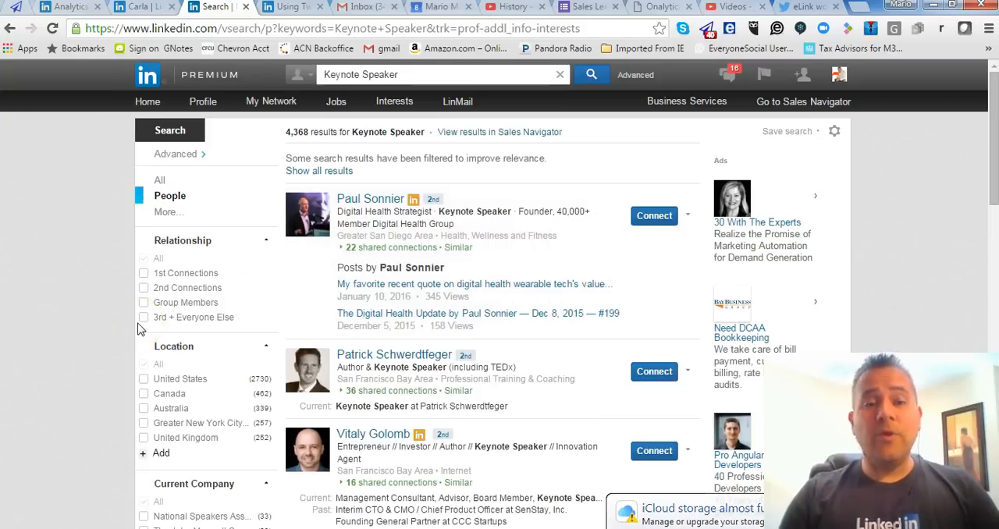